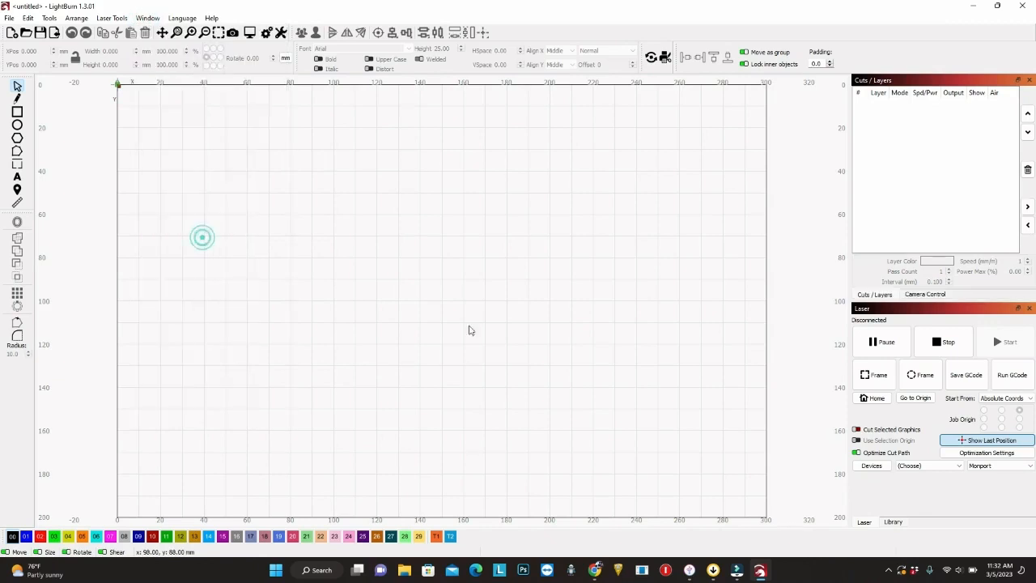
# - Begin Calibrate Camera Lens with Standard Lens and the USB 2.0 1080P Camera, then continue
pyautogui.click(924, 294)
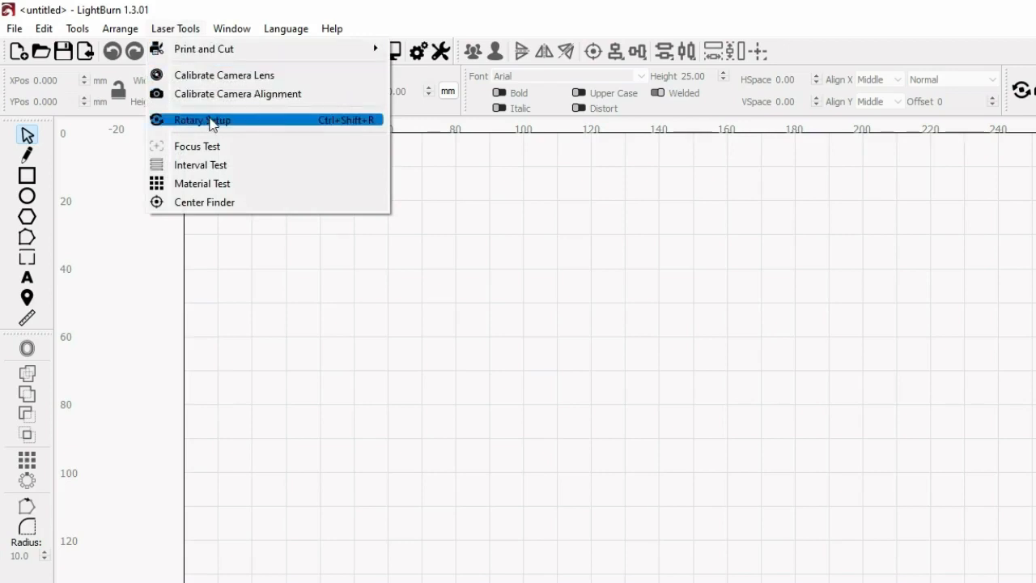
pyautogui.moveTo(224, 75)
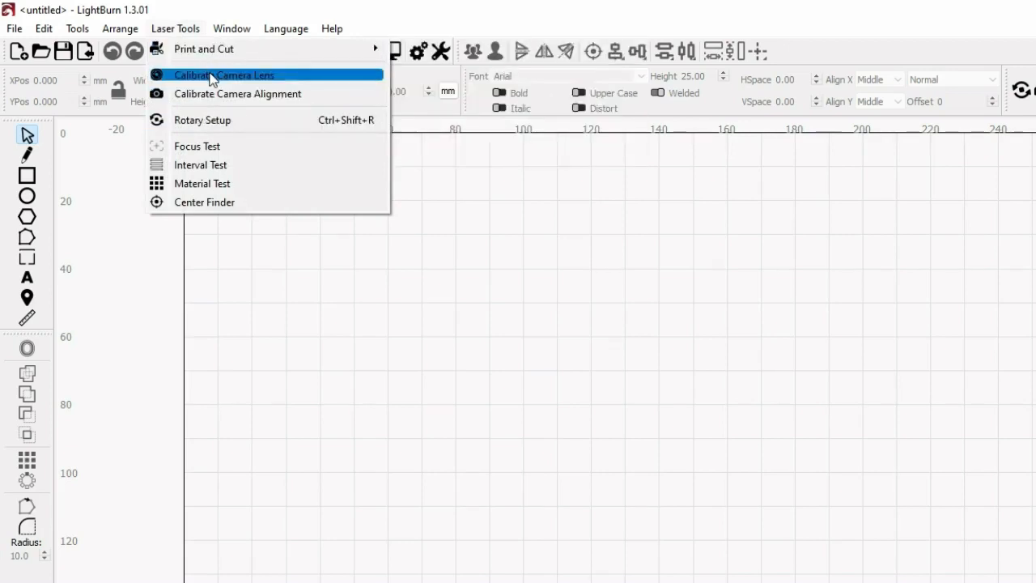
pyautogui.click(233, 75)
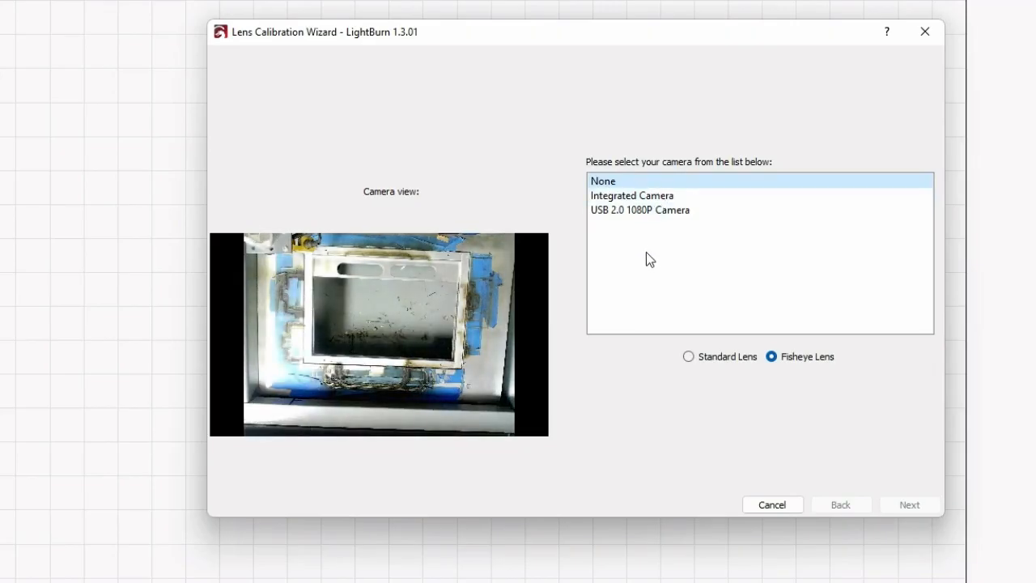
pyautogui.moveTo(745, 350)
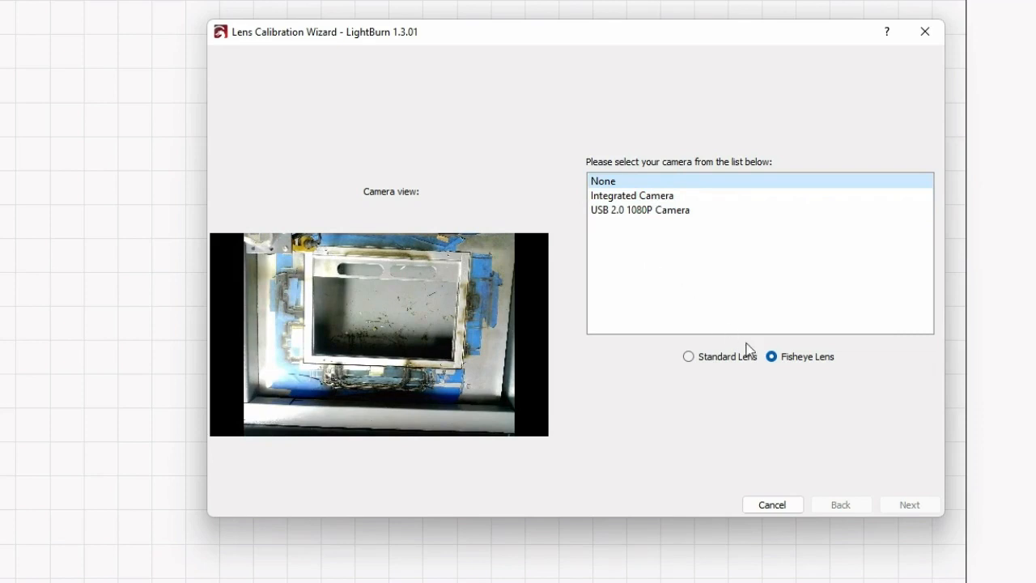
pyautogui.moveTo(699, 363)
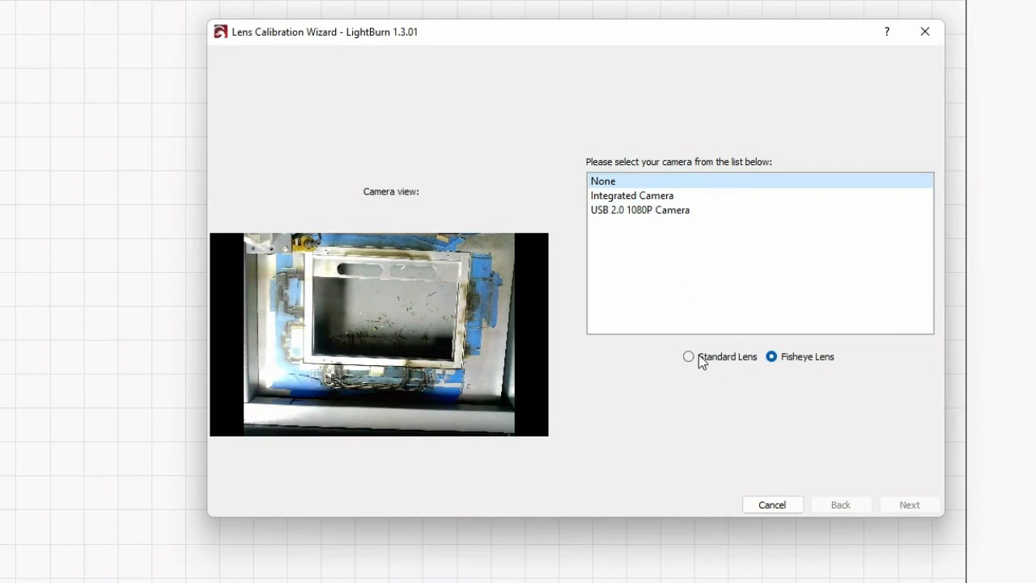
pyautogui.click(686, 356)
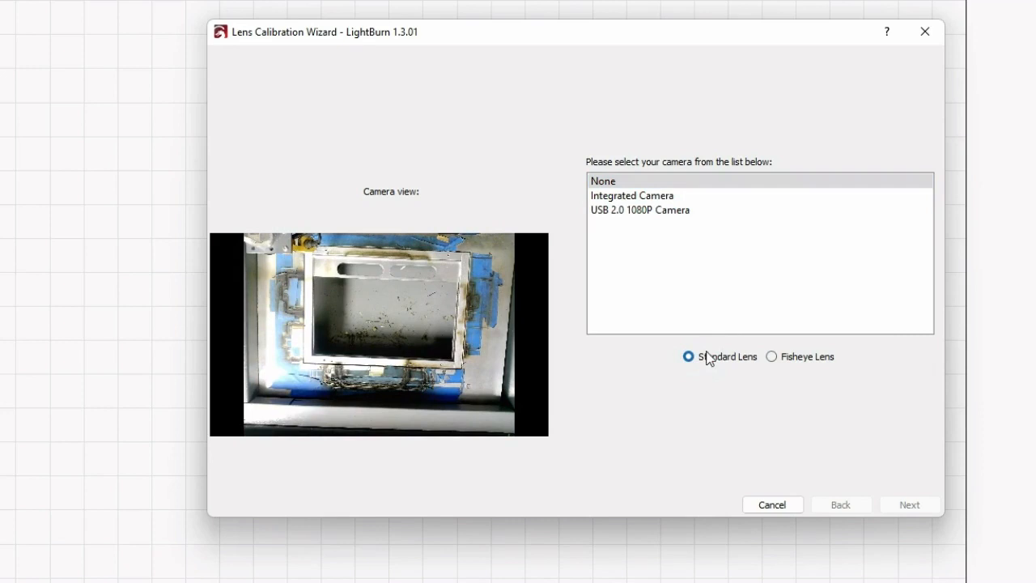
pyautogui.moveTo(700, 275)
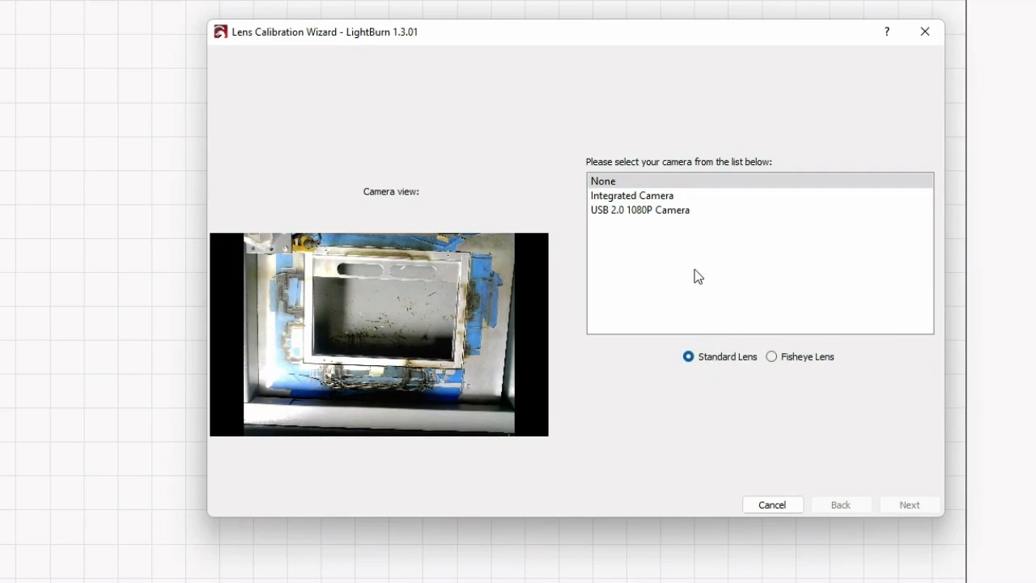
pyautogui.click(639, 210)
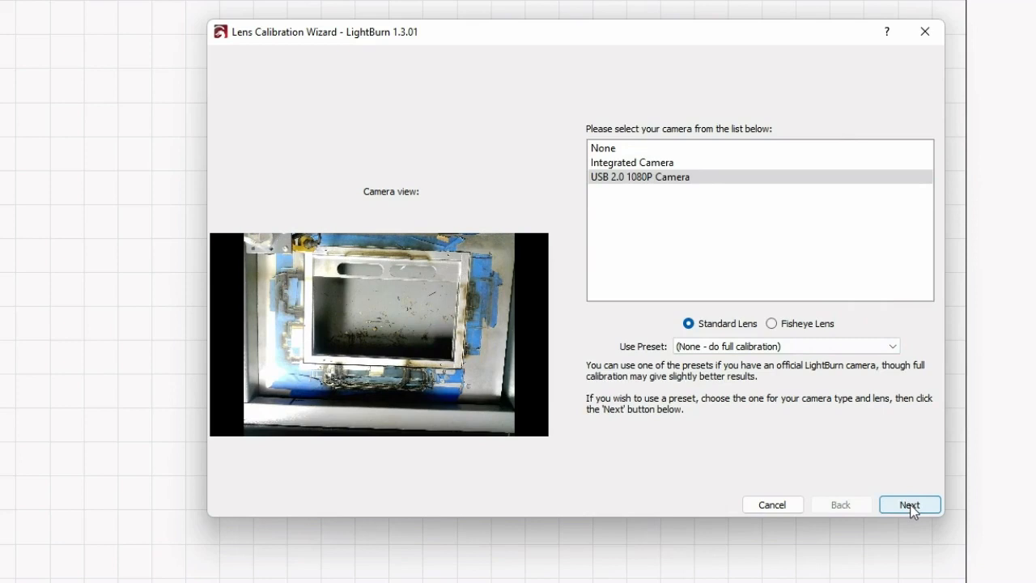
pyautogui.click(910, 505)
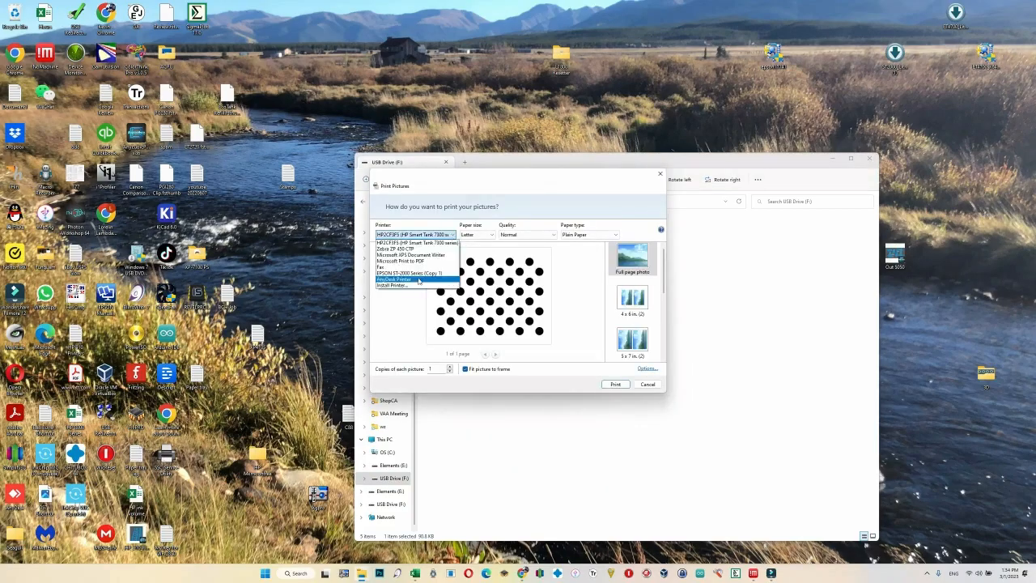
# - Cancel printing the circle pattern picture from the Print Pictures dialog
pyautogui.click(413, 272)
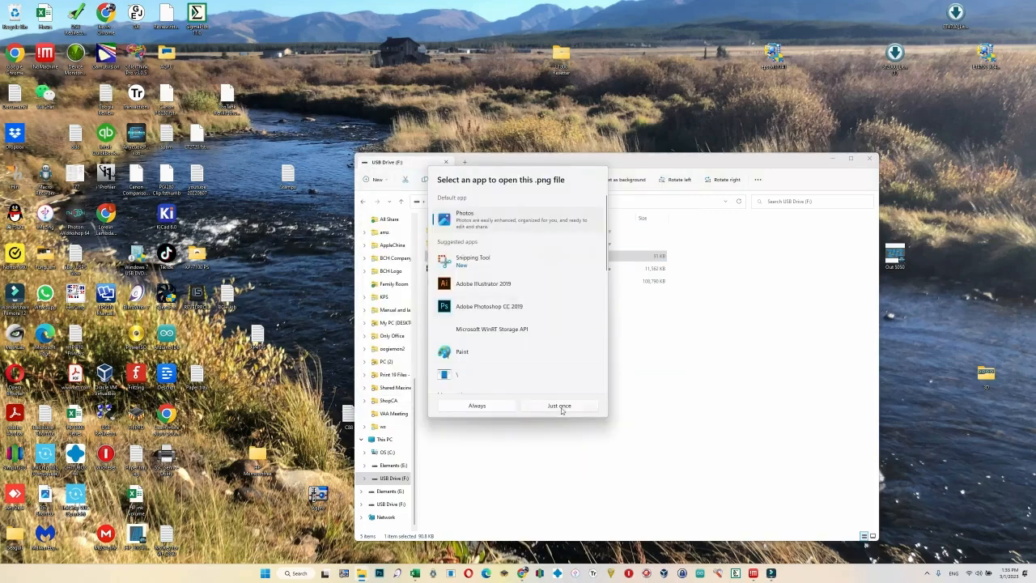
# - Open the dot pattern in Adobe Photoshop CC 2019 just once and start printing it
pyautogui.click(560, 405)
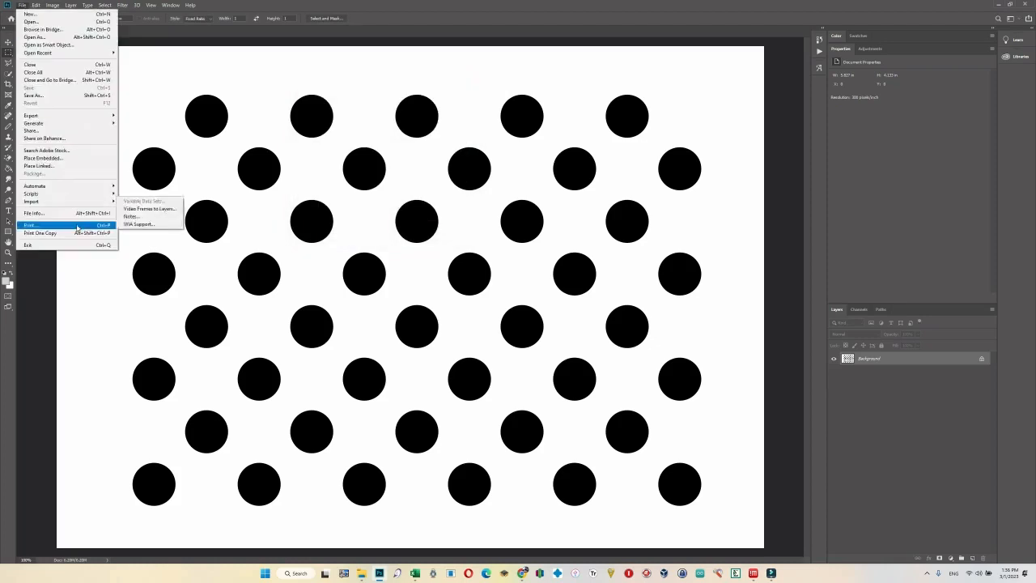
pyautogui.click(29, 225)
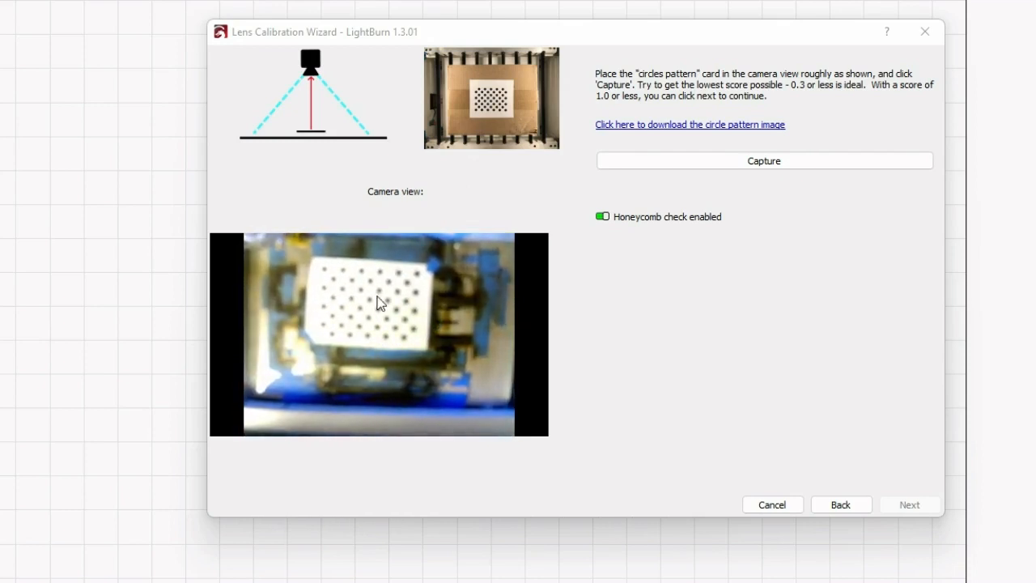
# - Capture the dot pattern card (0.28 score), recapture until finished, and close the wizard
pyautogui.click(764, 160)
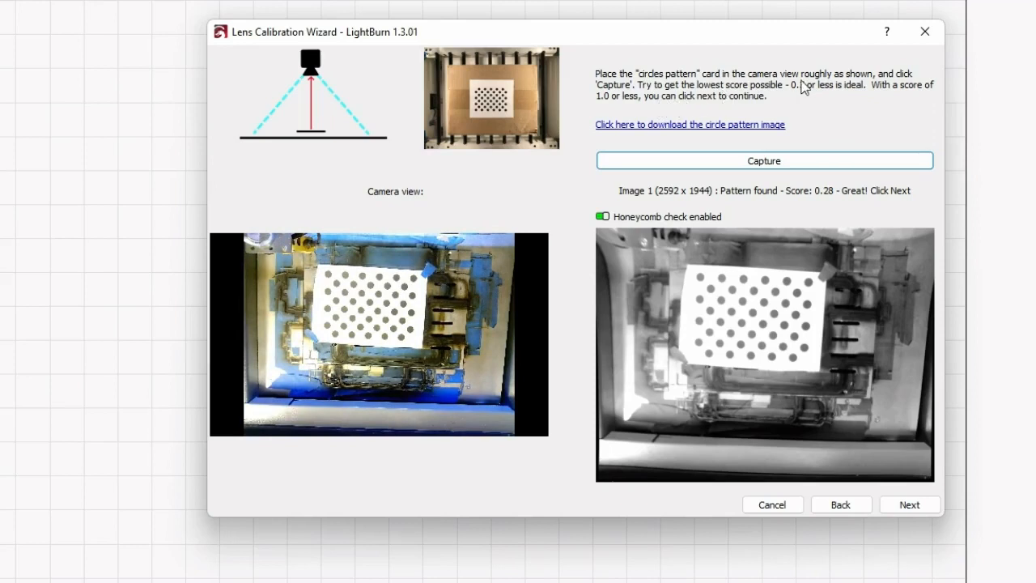
pyautogui.moveTo(968, 360)
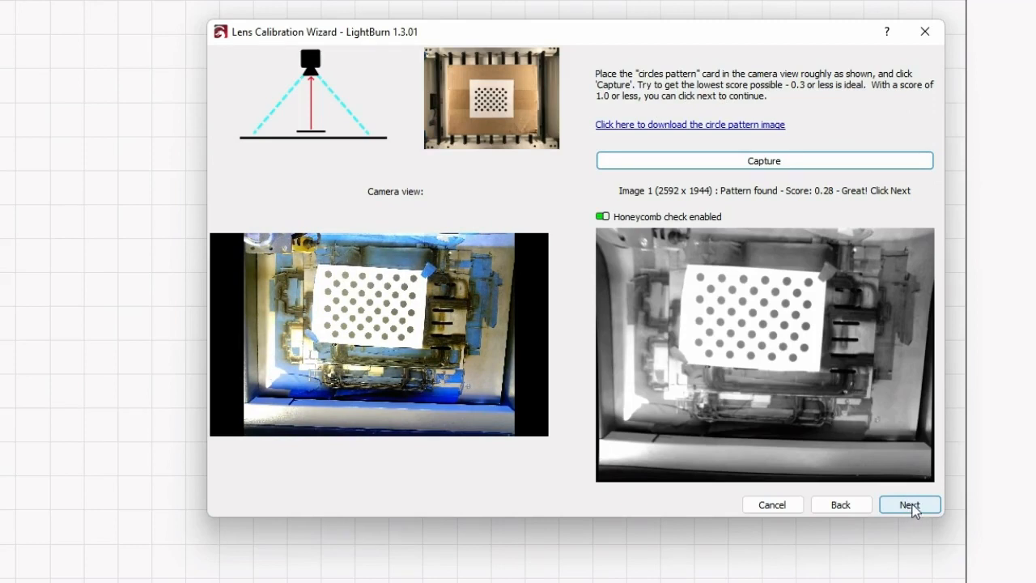
pyautogui.click(910, 505)
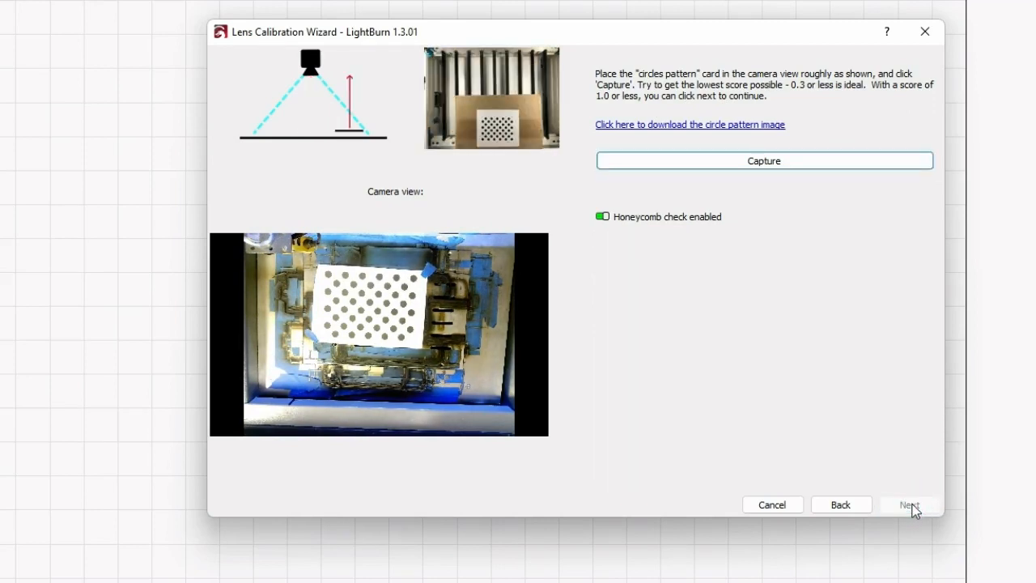
pyautogui.click(764, 161)
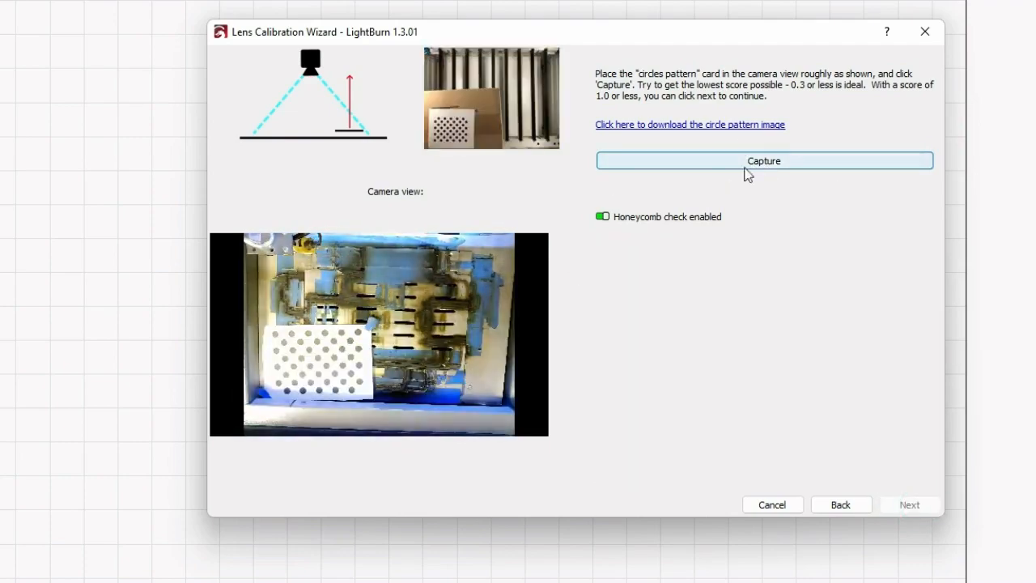
pyautogui.click(764, 161)
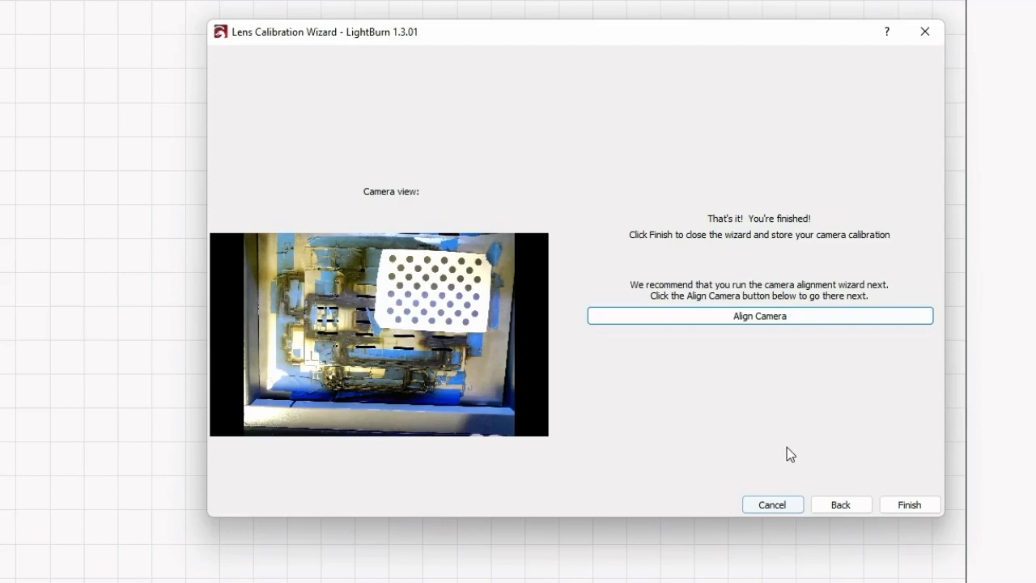
pyautogui.moveTo(759, 315)
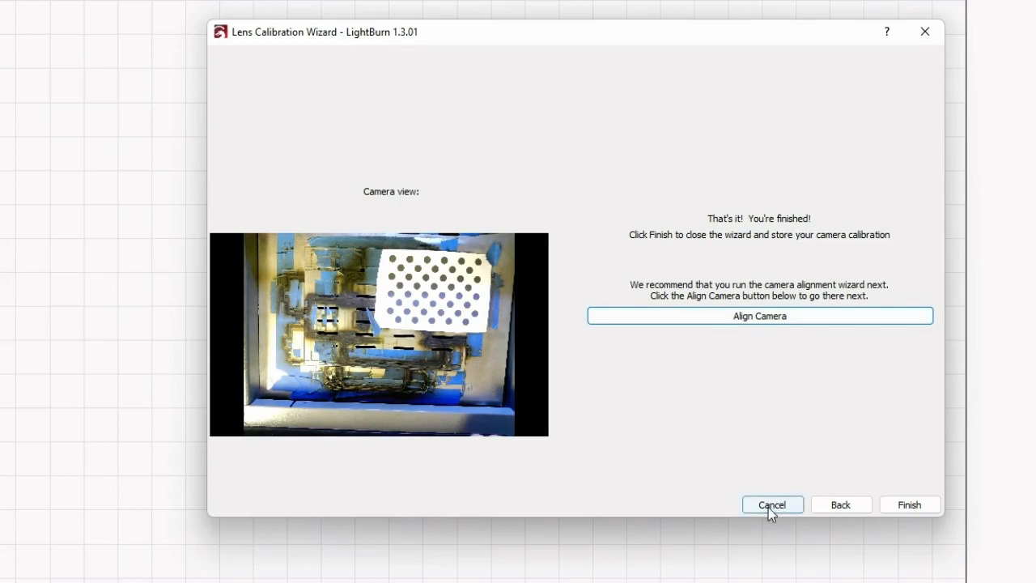
pyautogui.click(770, 505)
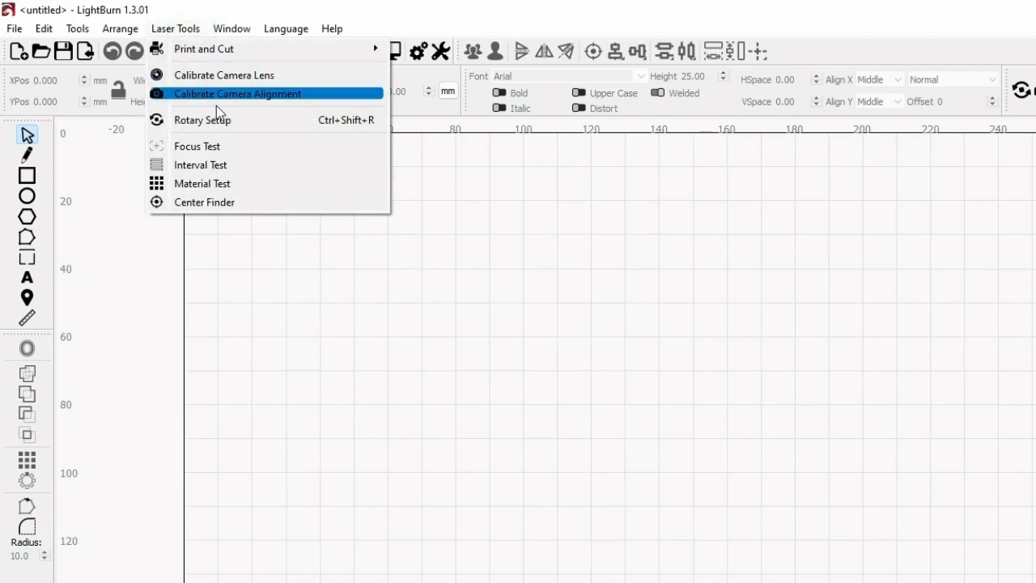
# - Start the Camera Alignment Wizard with a fixed overhead USB 2.0 1080P Camera
pyautogui.click(238, 94)
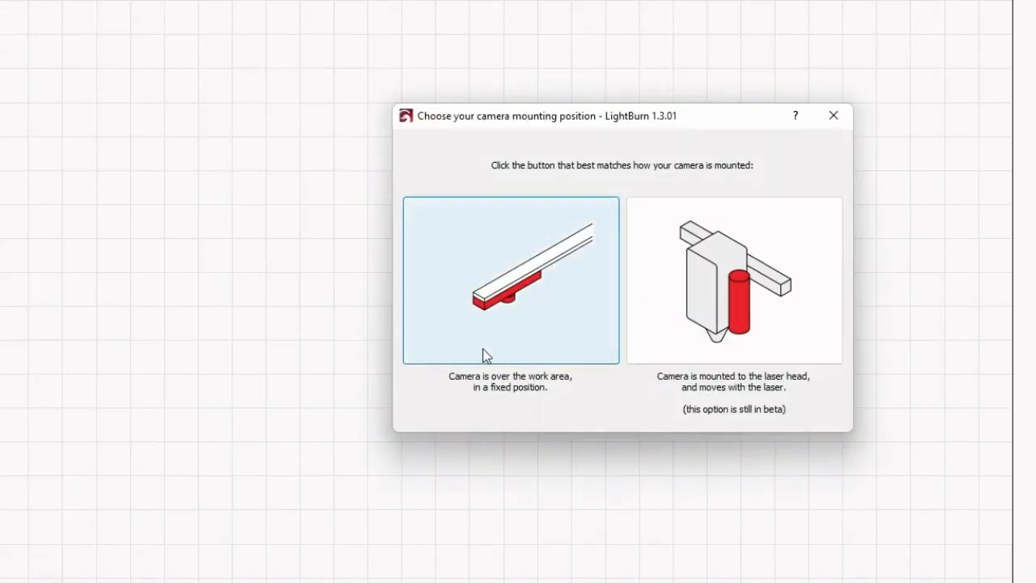
pyautogui.click(510, 278)
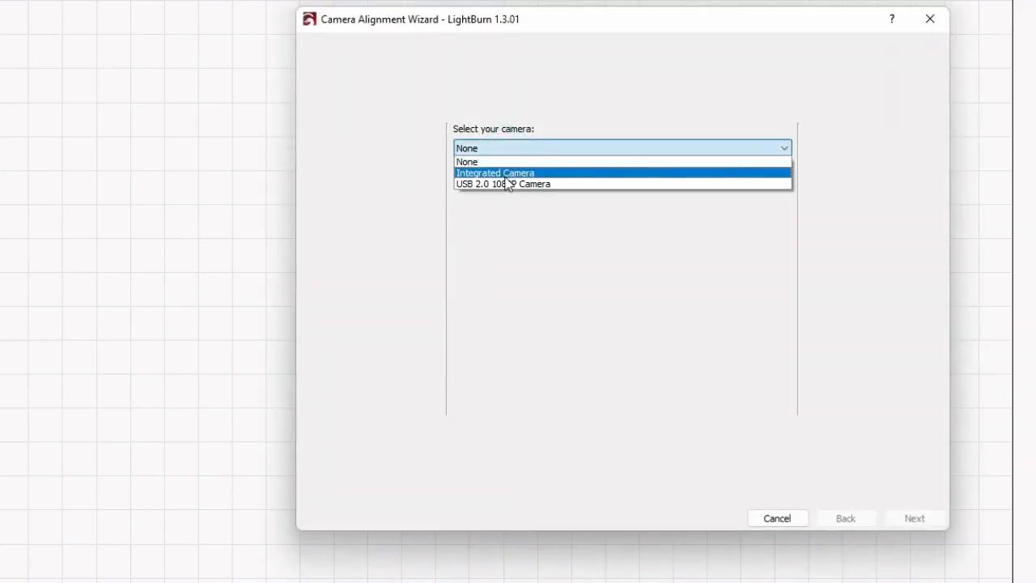
pyautogui.click(913, 518)
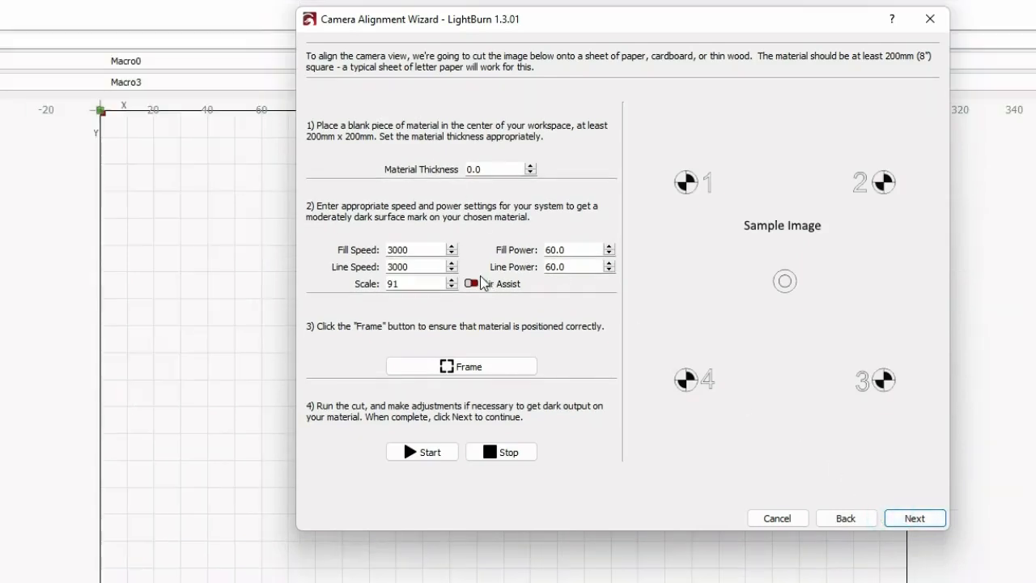
pyautogui.moveTo(537, 257)
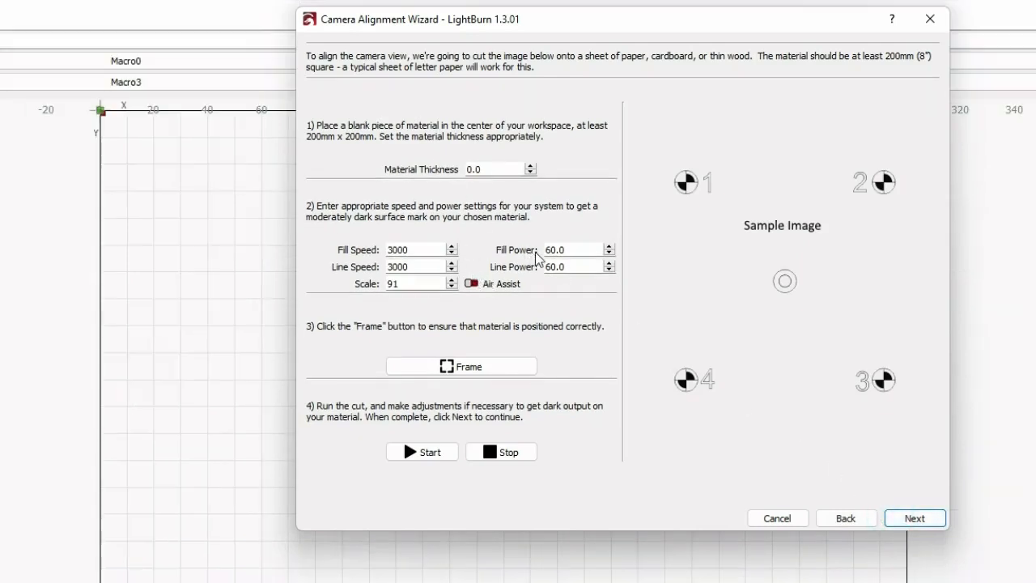
# - Lower fill and line power to 30 and burn the alignment target
pyautogui.click(566, 249)
pyautogui.write('30')
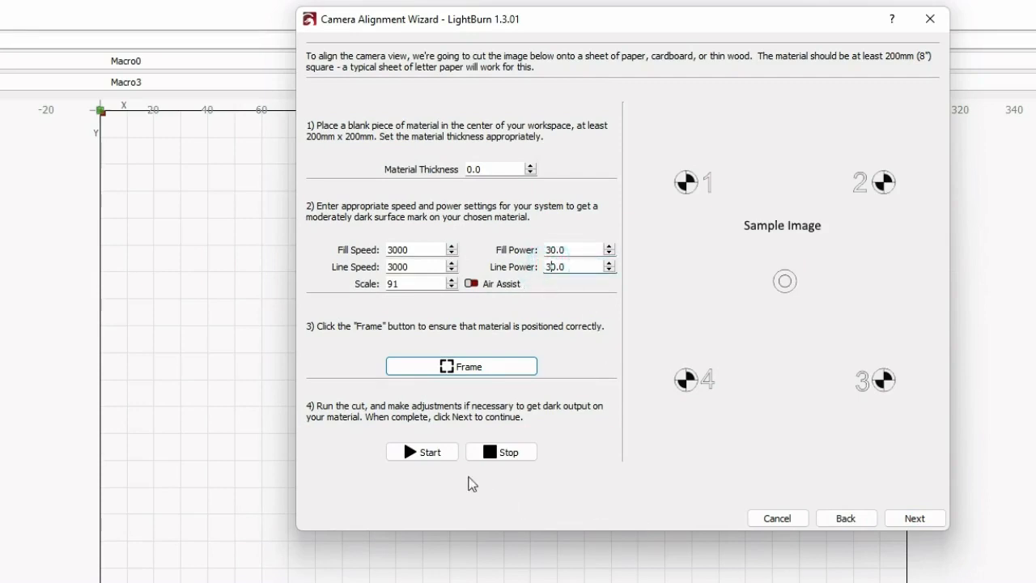
pyautogui.moveTo(570, 466)
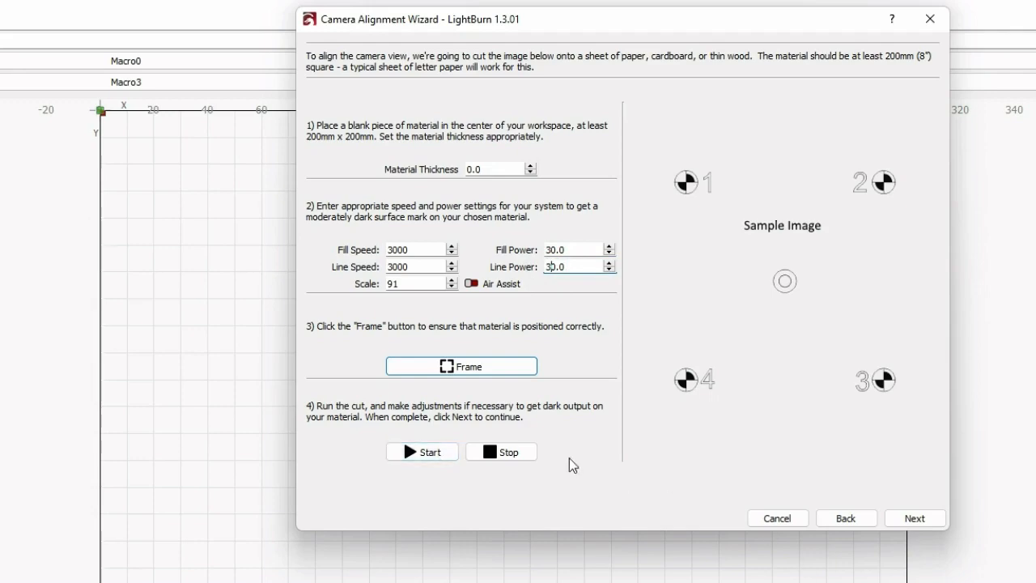
pyautogui.click(913, 518)
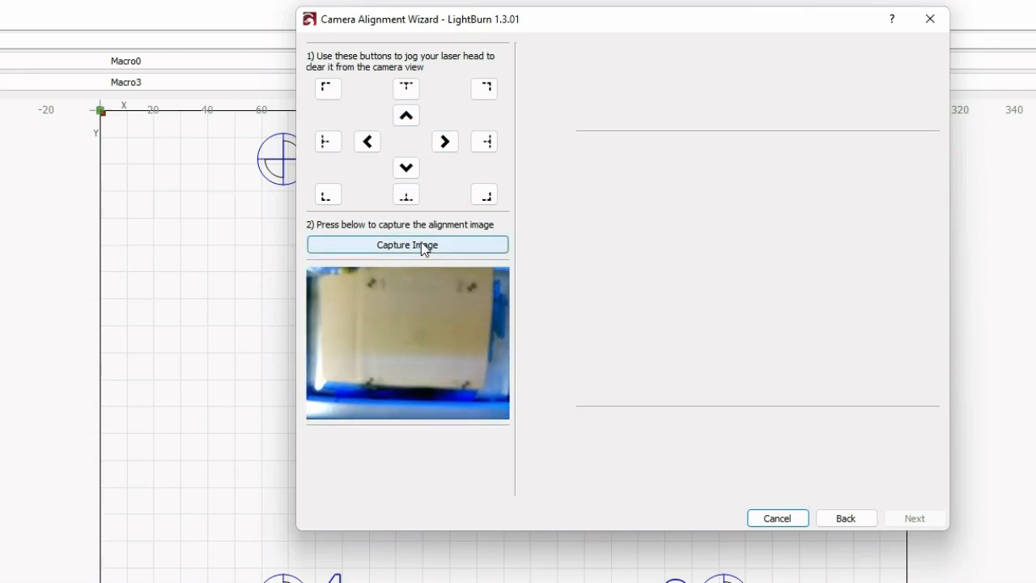
# - Capture an image of the burned target and continue to marking corners
pyautogui.click(408, 245)
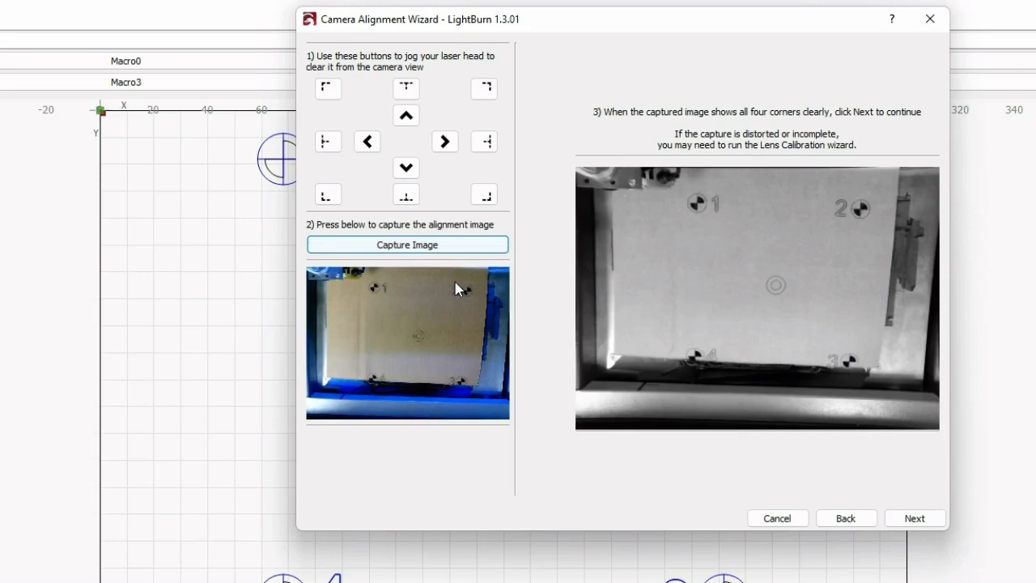
pyautogui.click(915, 518)
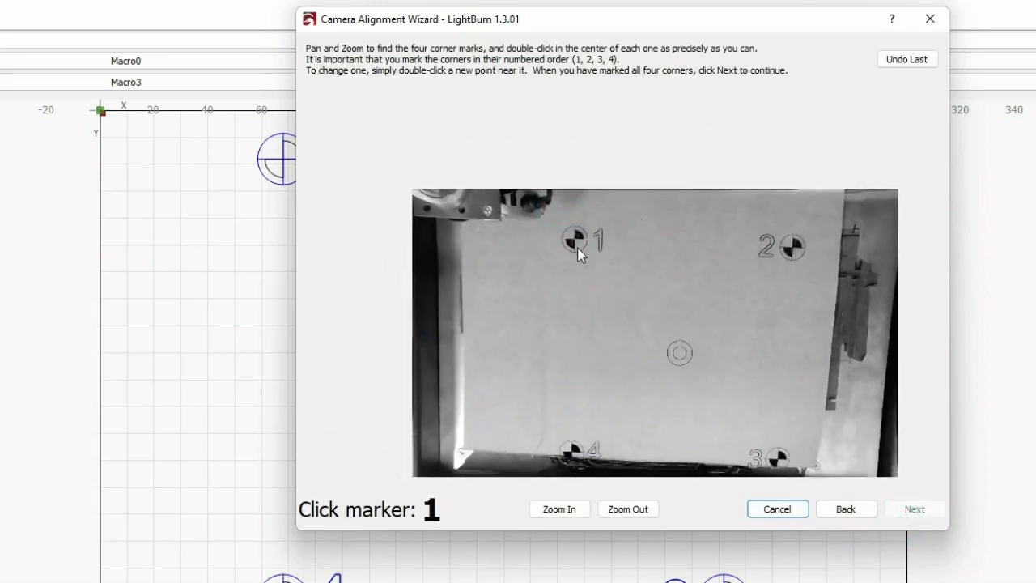
# - Mark the centres of targets 1 and 2 in order and finish the alignment wizard
pyautogui.click(559, 509)
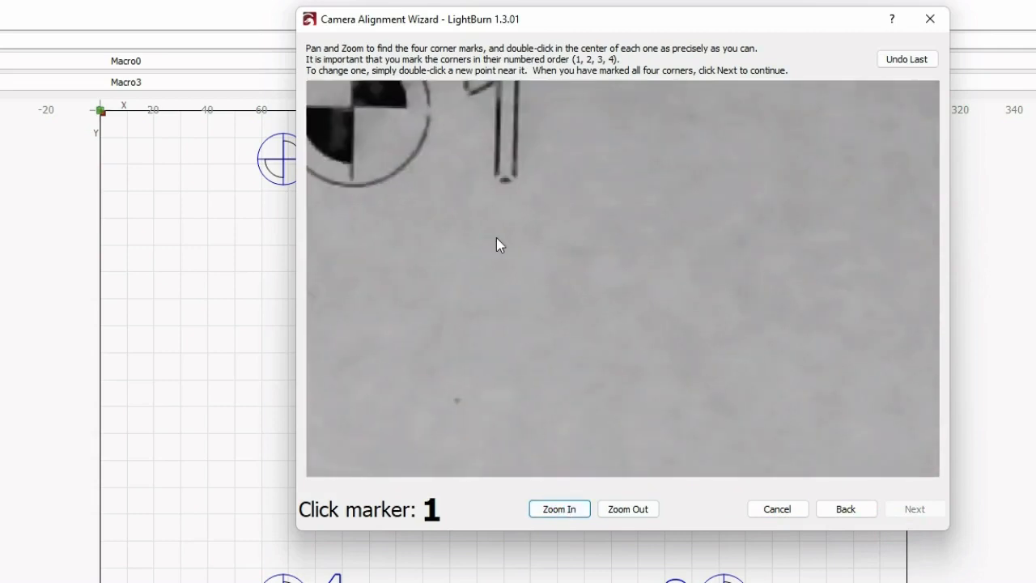
pyautogui.click(560, 508)
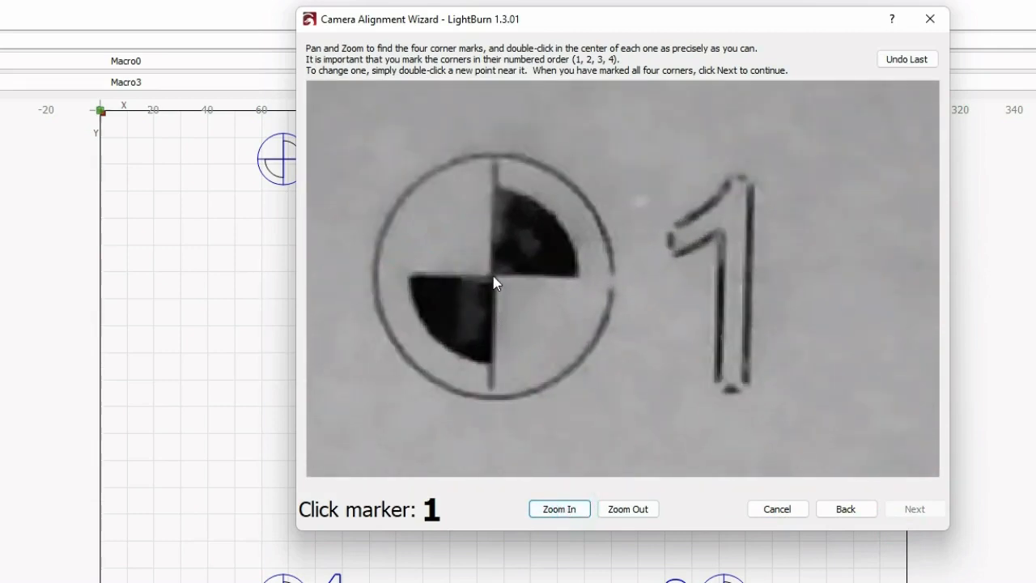
pyautogui.doubleClick(494, 274)
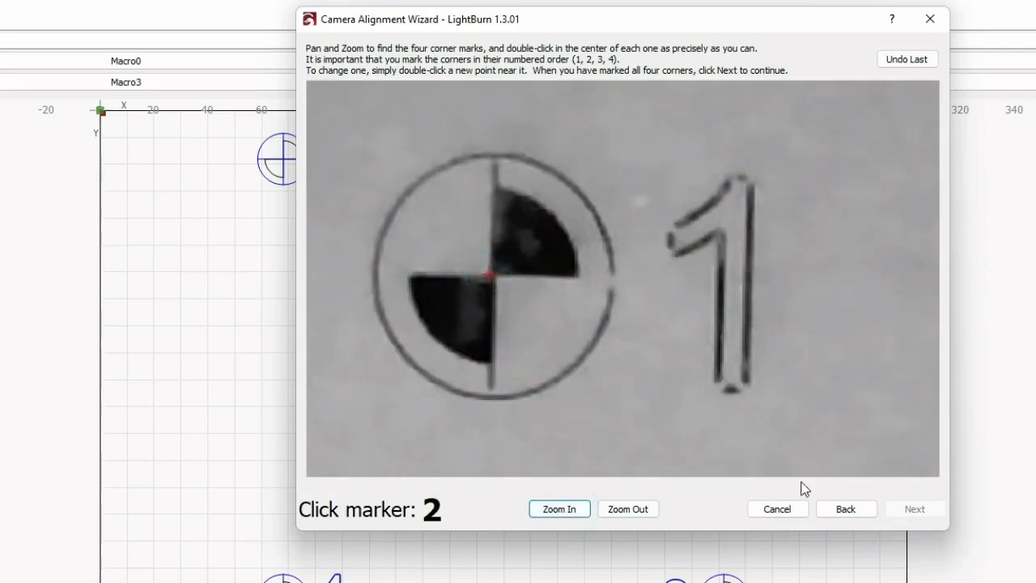
pyautogui.click(629, 508)
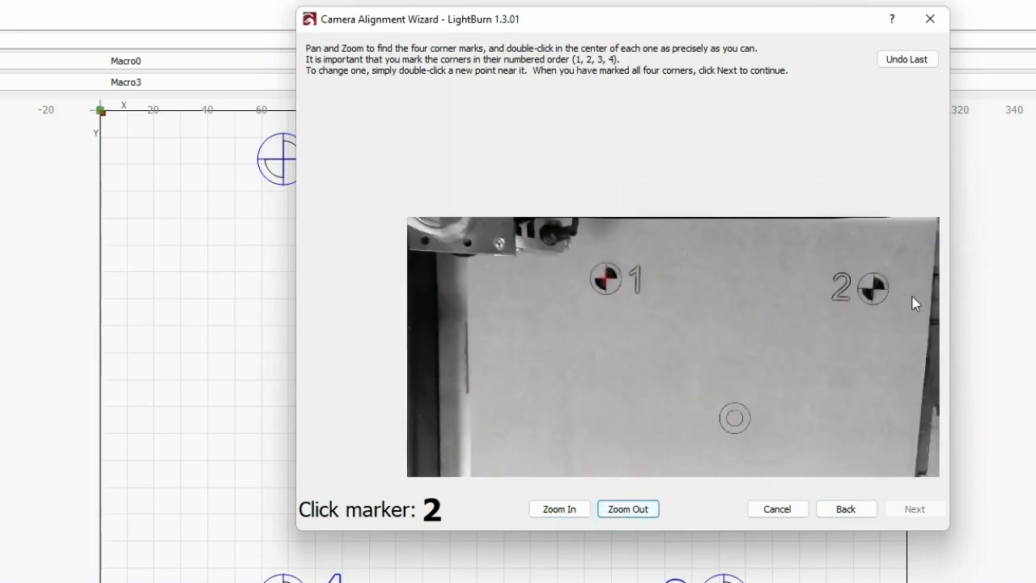
pyautogui.doubleClick(872, 288)
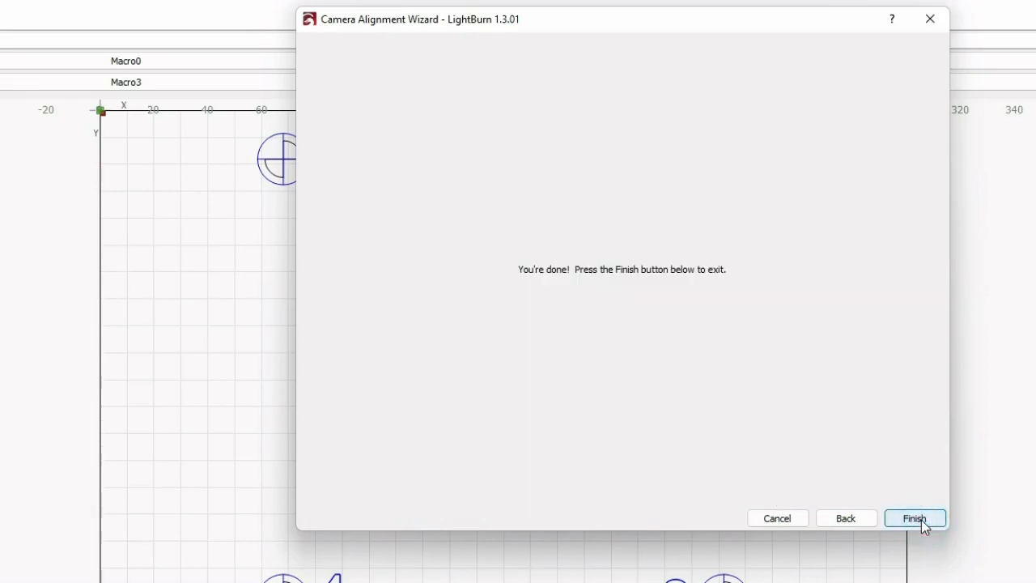
pyautogui.click(913, 518)
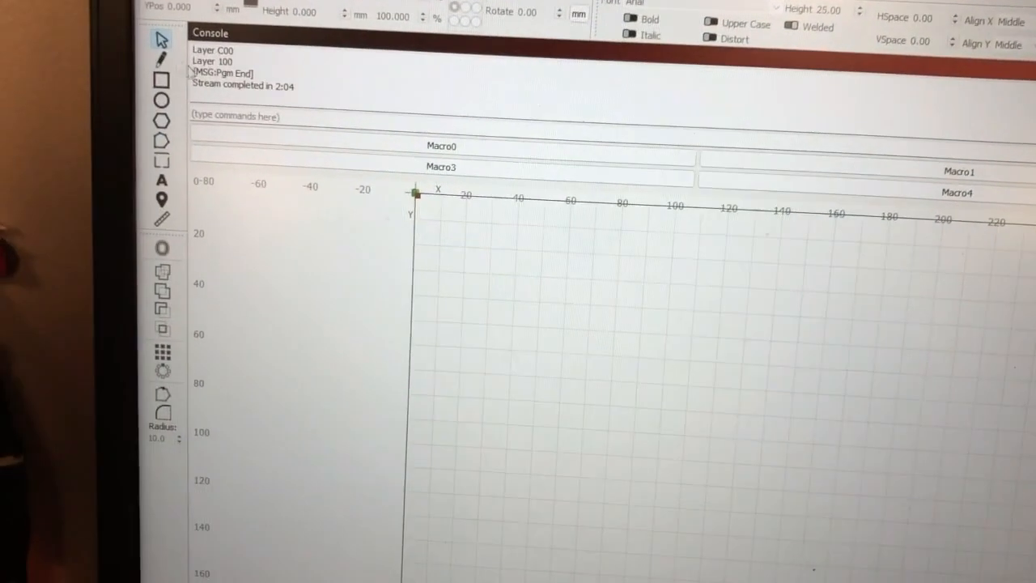
pyautogui.click(230, 99)
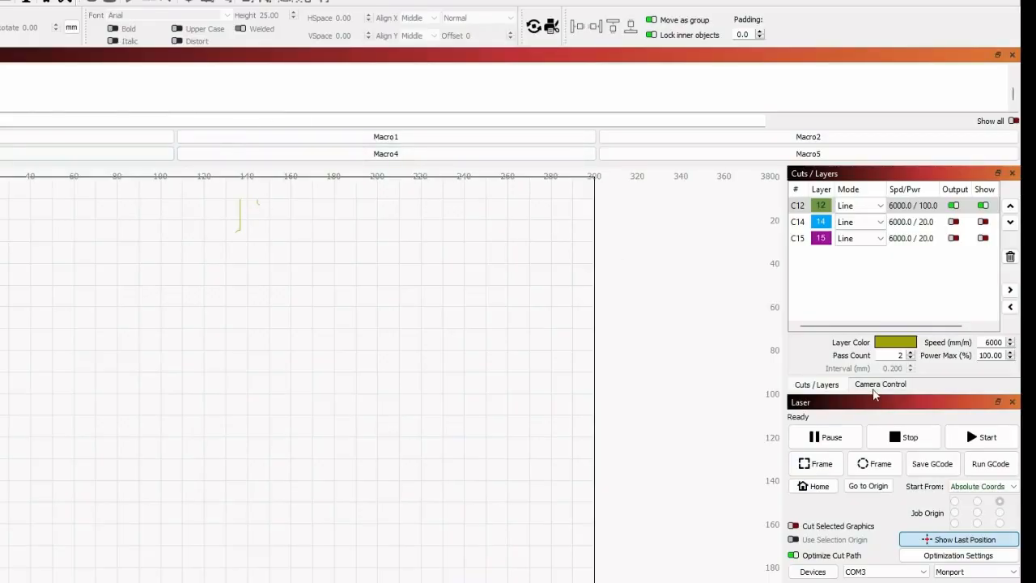
# - Update the camera overlay on the workspace and fade it over the grid
pyautogui.click(880, 383)
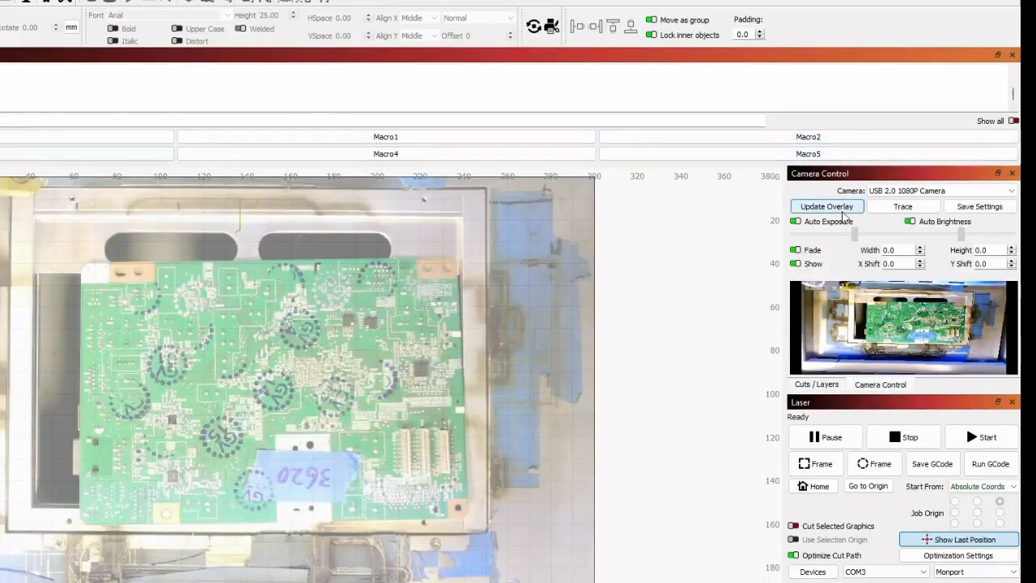
pyautogui.click(797, 220)
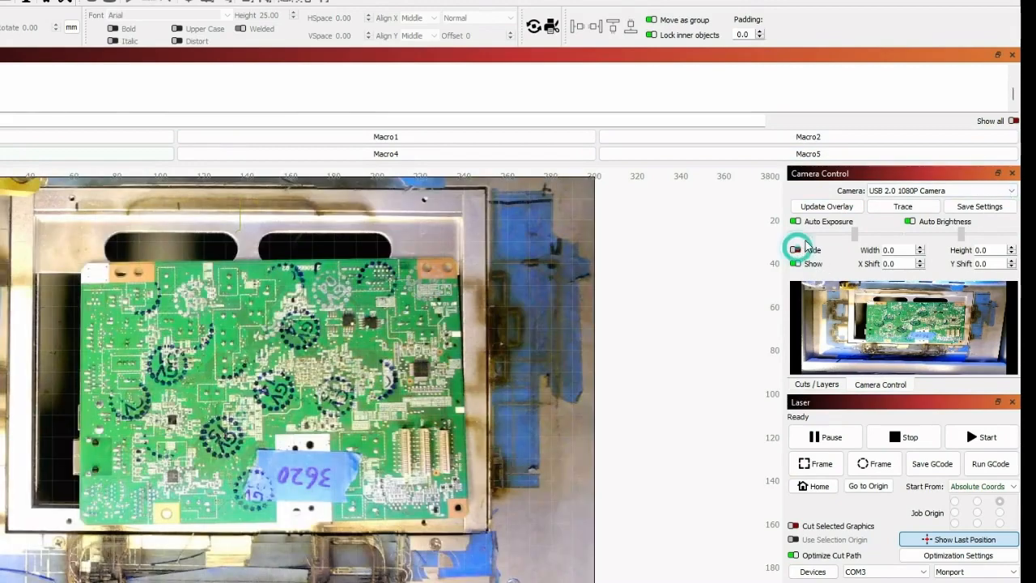
pyautogui.click(795, 250)
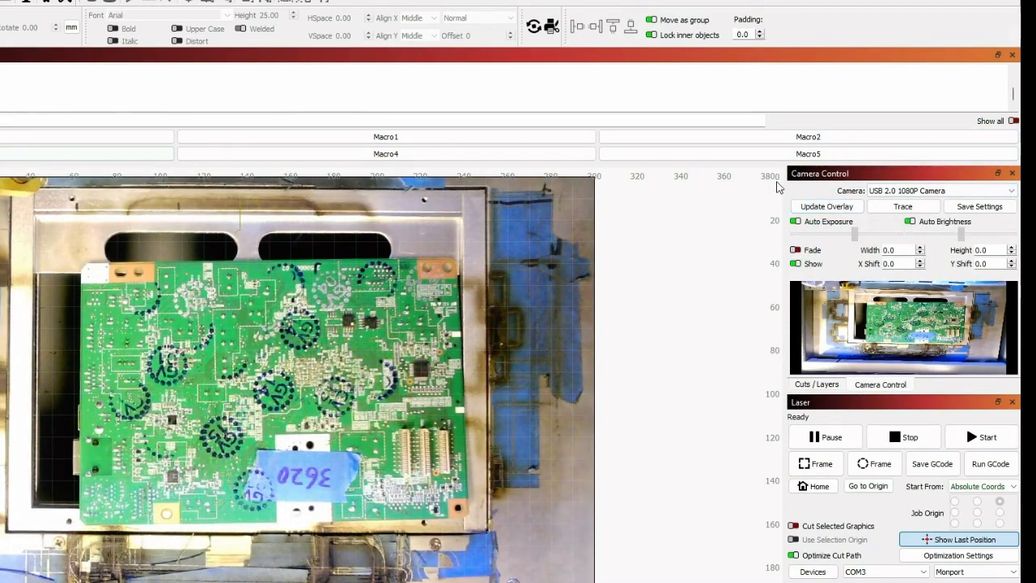